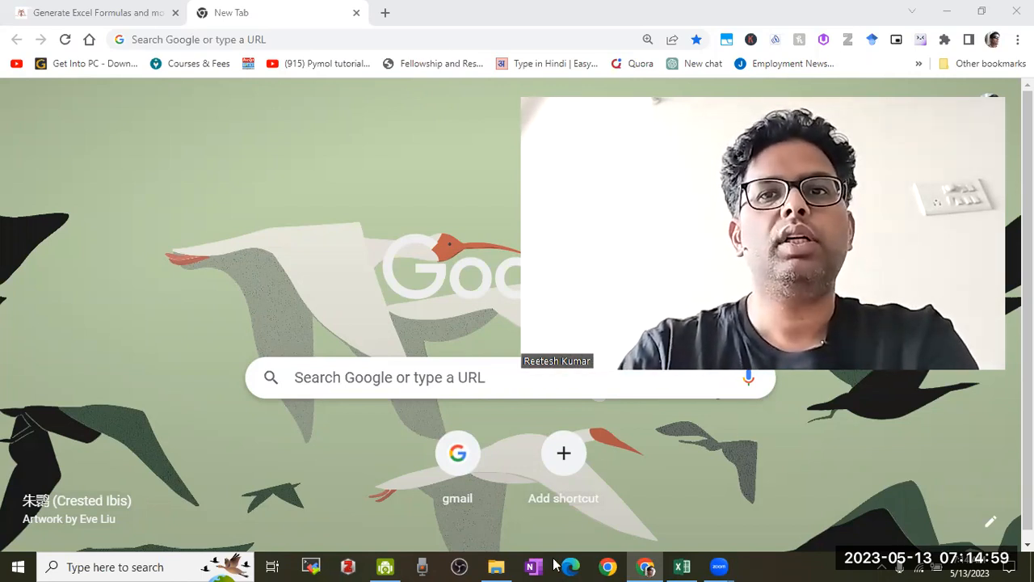
Step: Switch to the workbook, highlight the sample numbers in A1:B7, and select cell C1
left_click(682, 565)
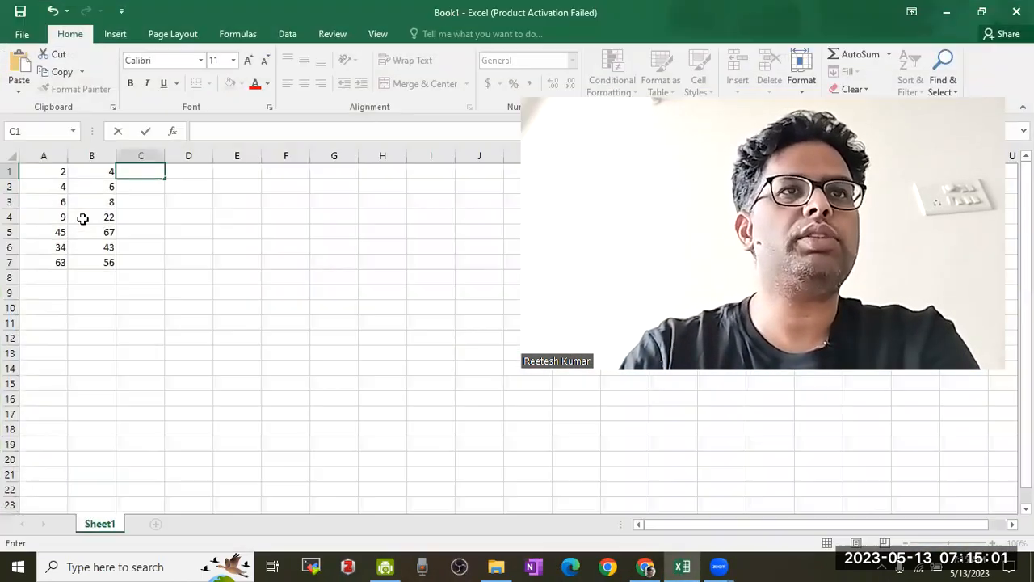
left_click(141, 216)
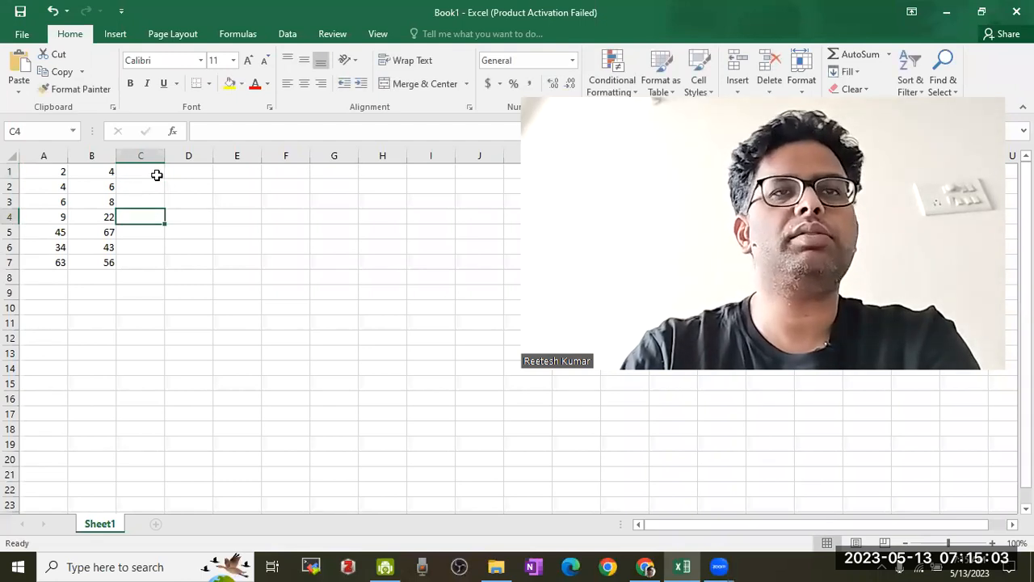
left_click(141, 172)
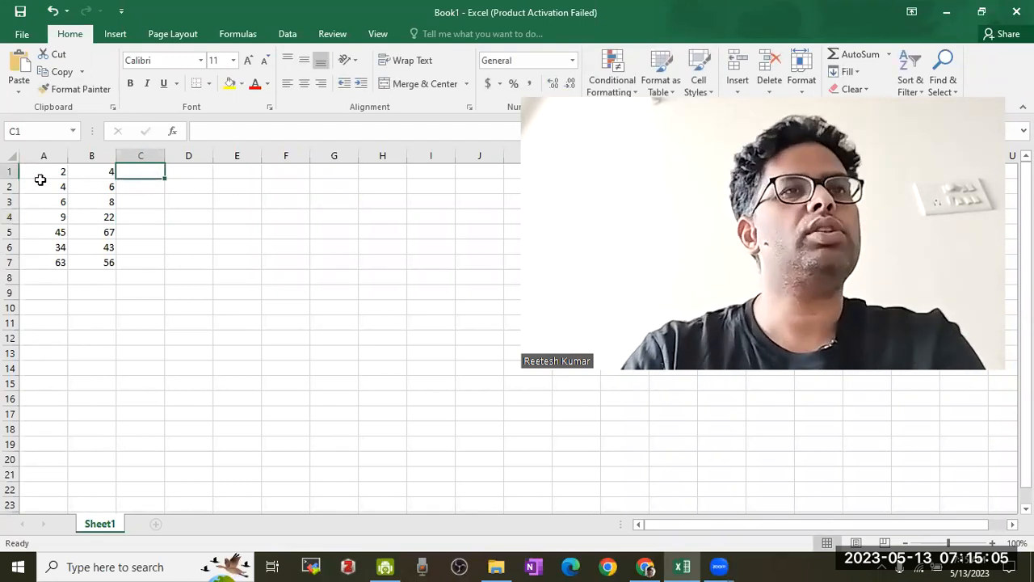
left_click_drag(44, 172, 91, 262)
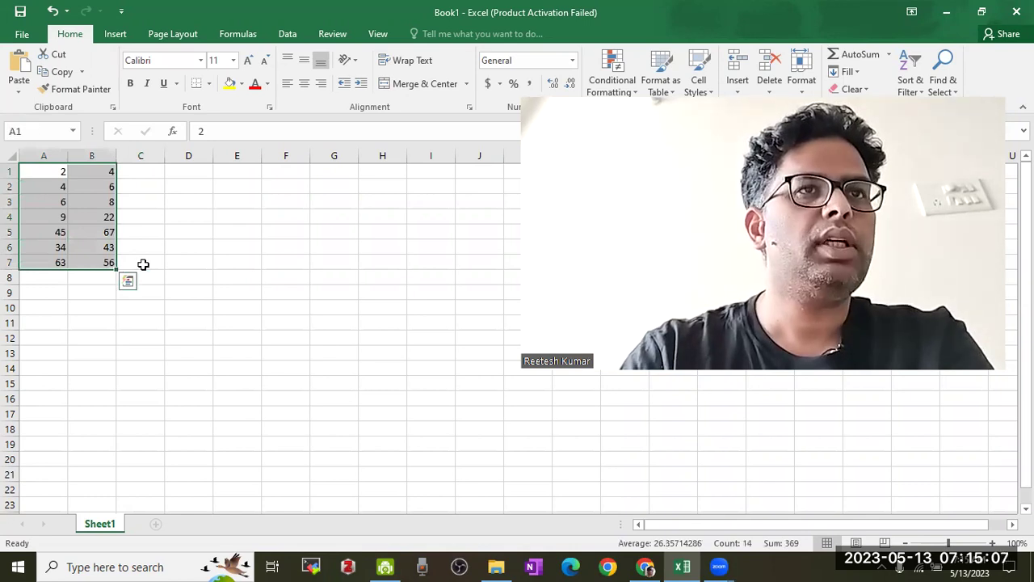
left_click(141, 171)
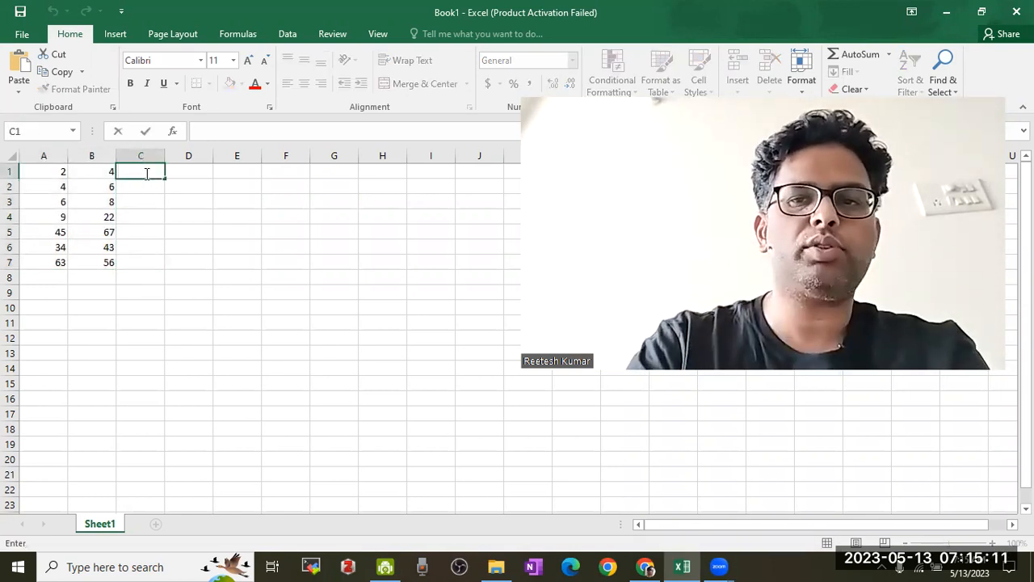
Step: Enter the formula =A1+B1 in cell C1
type("=")
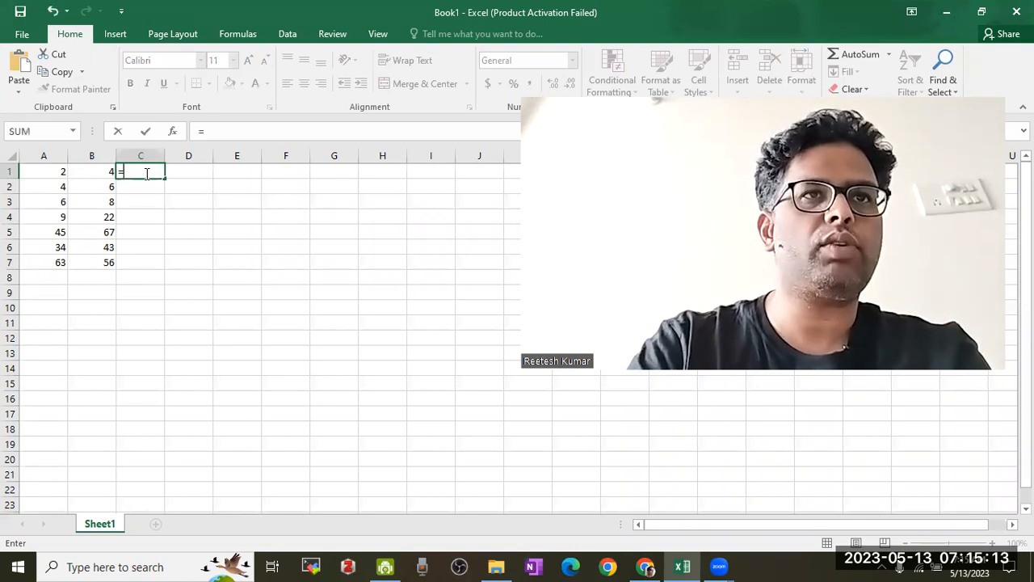
left_click(44, 171)
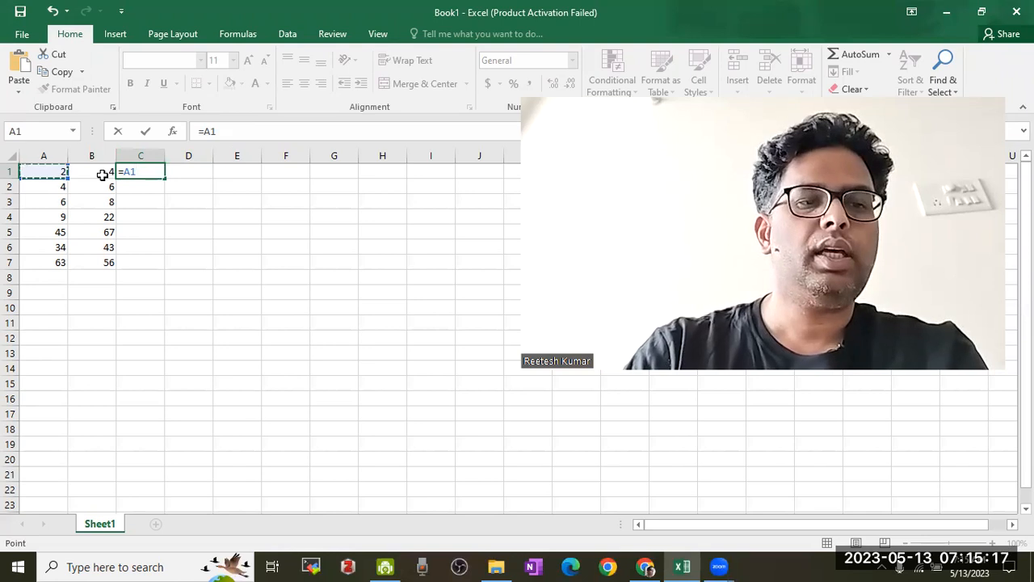
type("+")
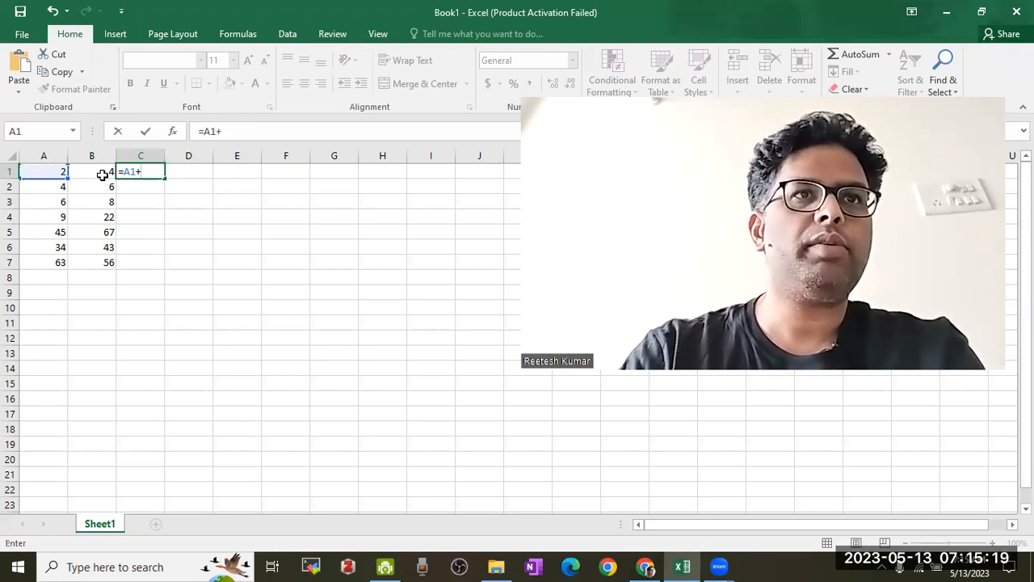
key("enter")
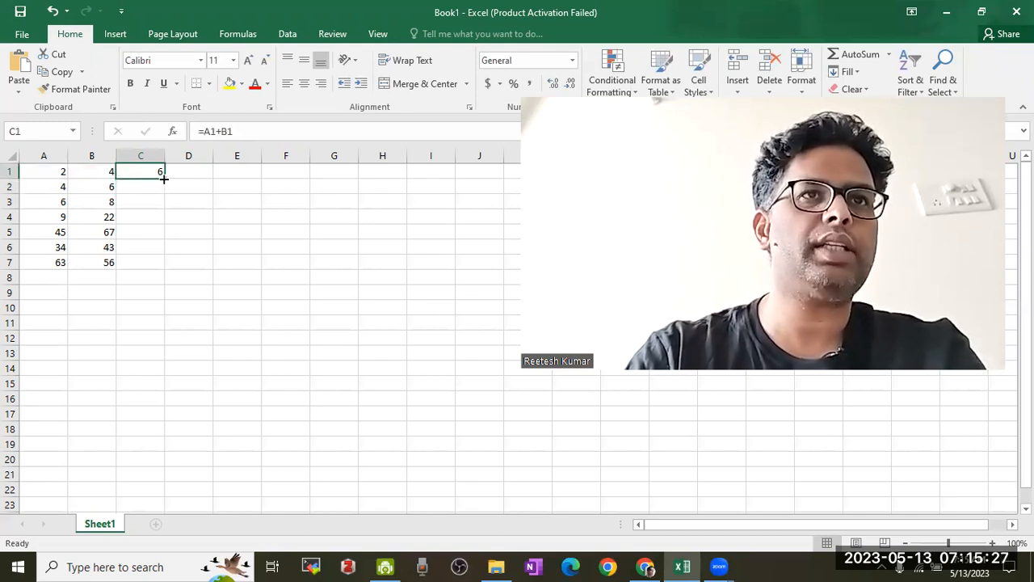
Step: Fill the sum formula down column C through row 7
left_click_drag(140, 171, 141, 261)
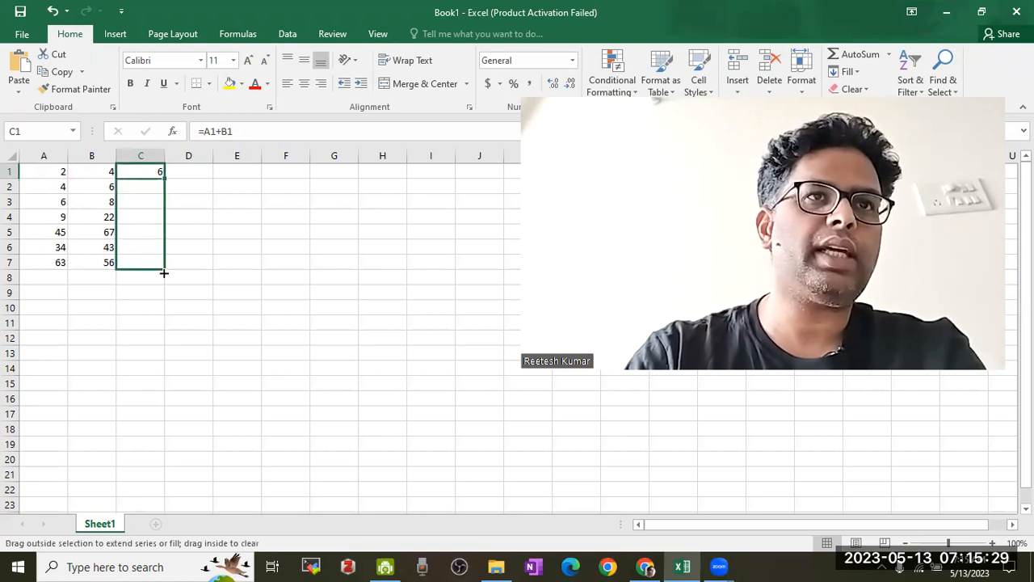
left_click_drag(140, 171, 140, 262)
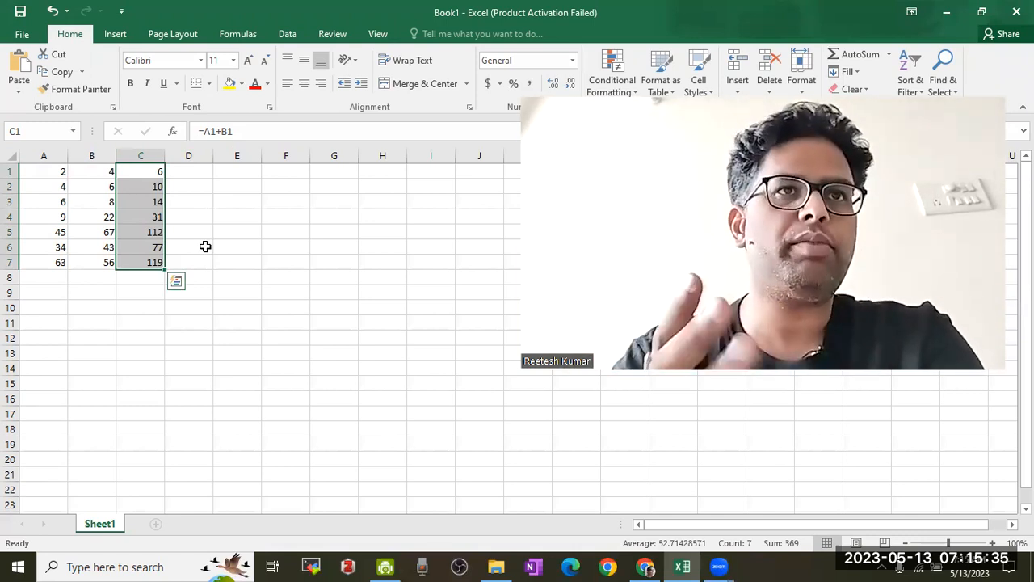
left_click(187, 245)
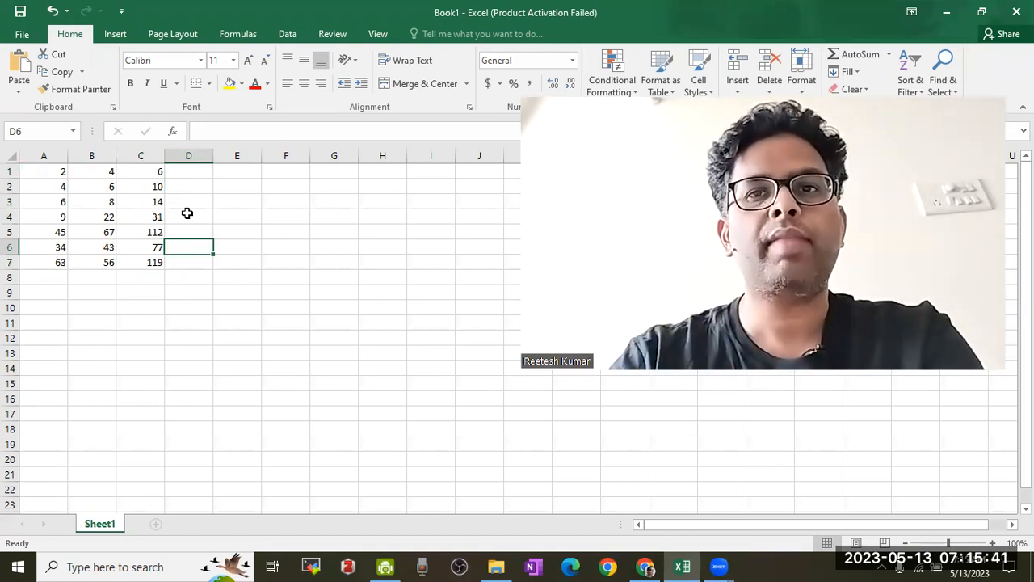
Step: Switch to the Formula Dog page and review its MS Excel formula generator and request tips
left_click(608, 566)
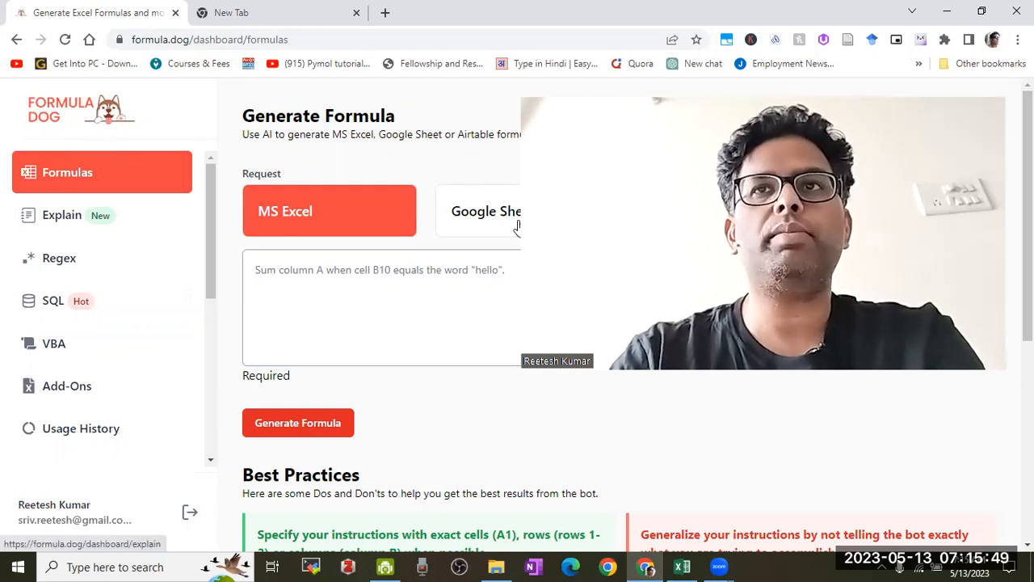
mouse_move(546, 394)
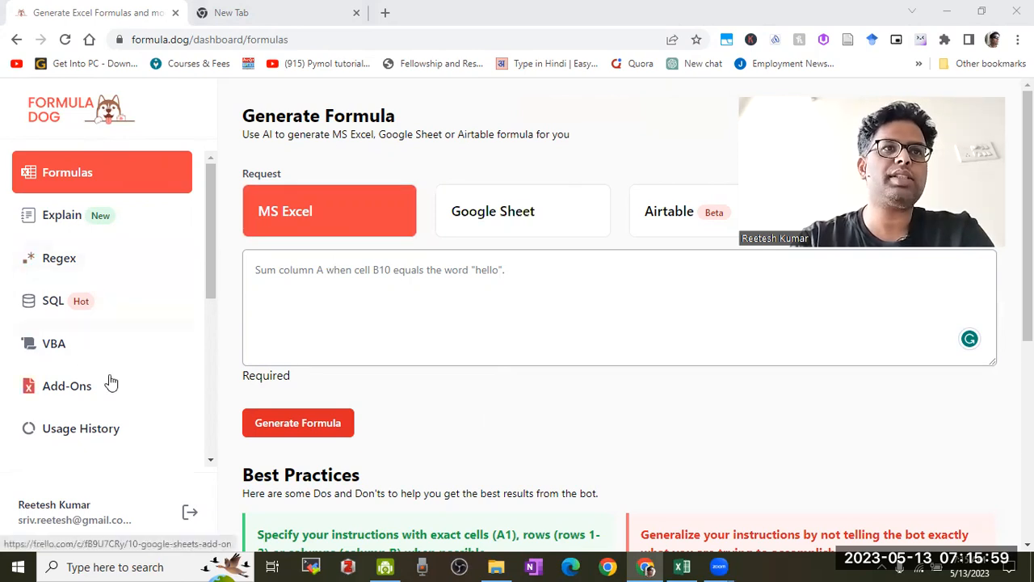
mouse_move(601, 299)
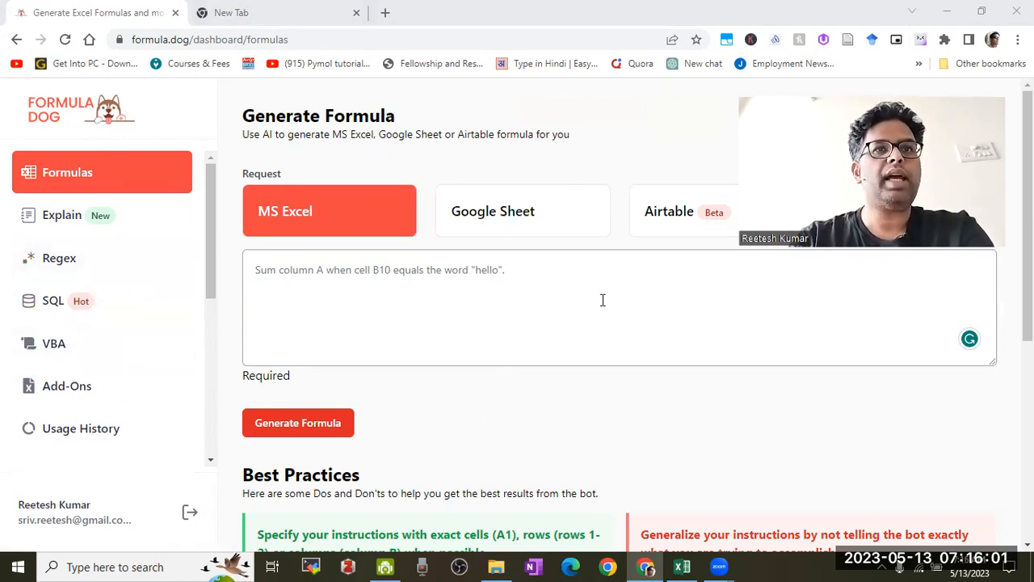
scroll("down", 3)
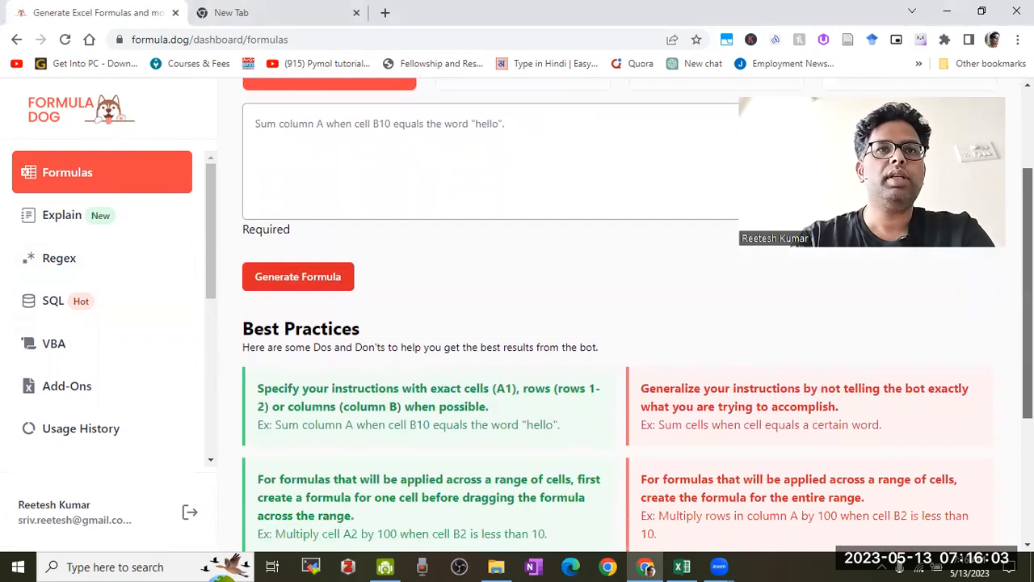
scroll("down", 3)
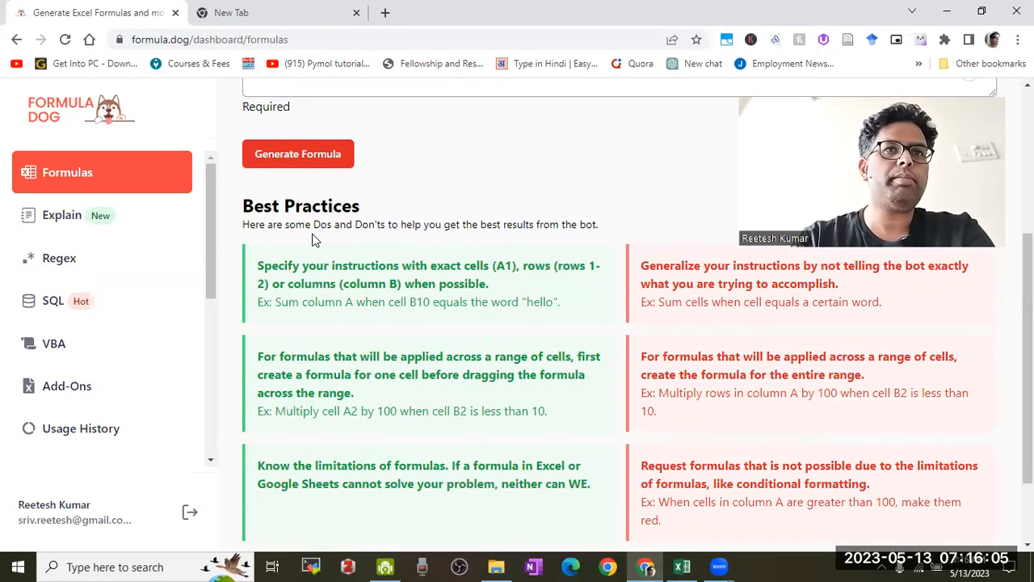
mouse_move(274, 410)
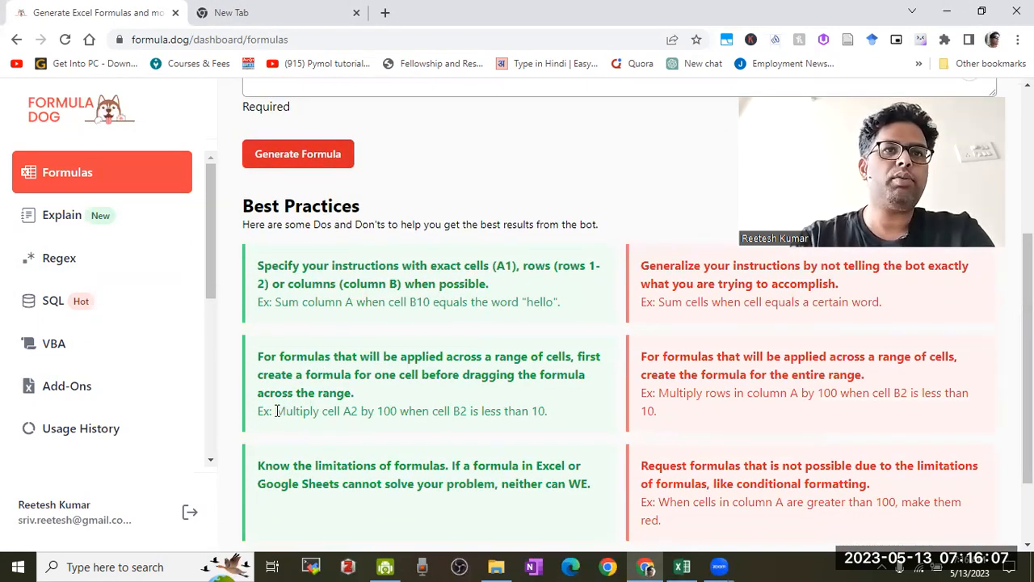
right_click(410, 410)
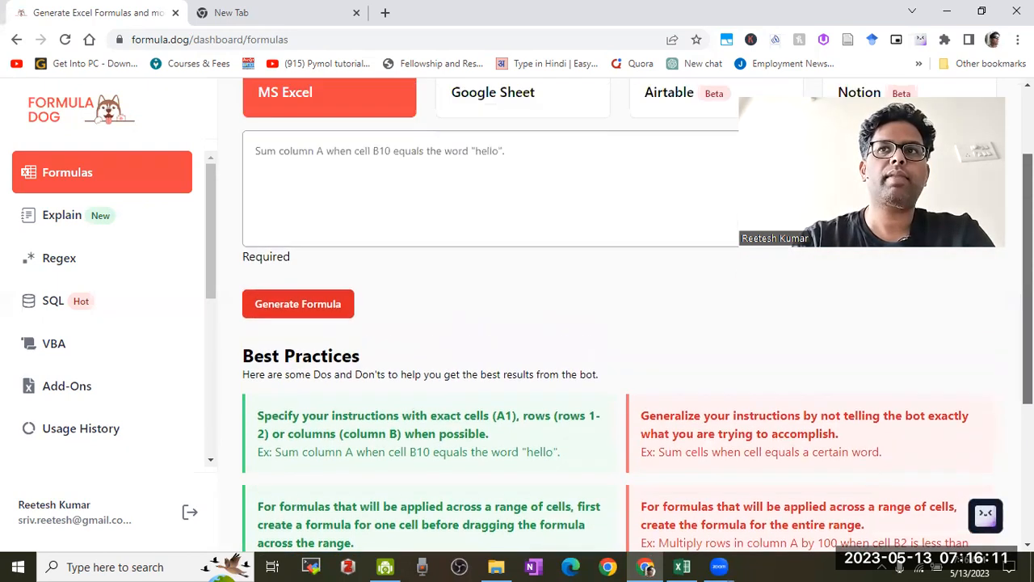
scroll("up", 3)
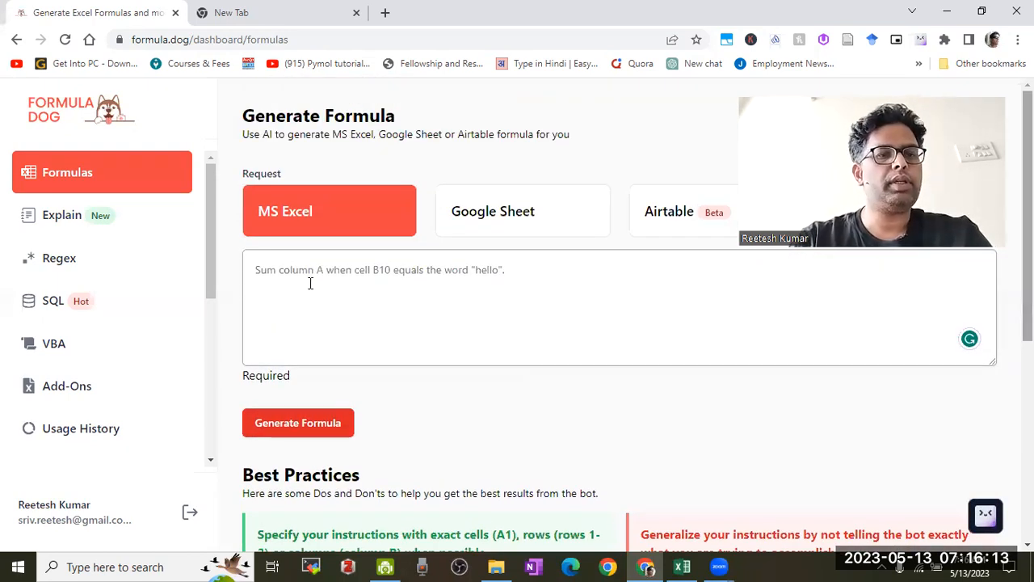
Step: Enter the request 'Multiply cell A2 by 100 when cell B2 is less than 10', correct the references, and return to Excel
type("Multiply cell A2 by 100 when cell B2 is less than 10")
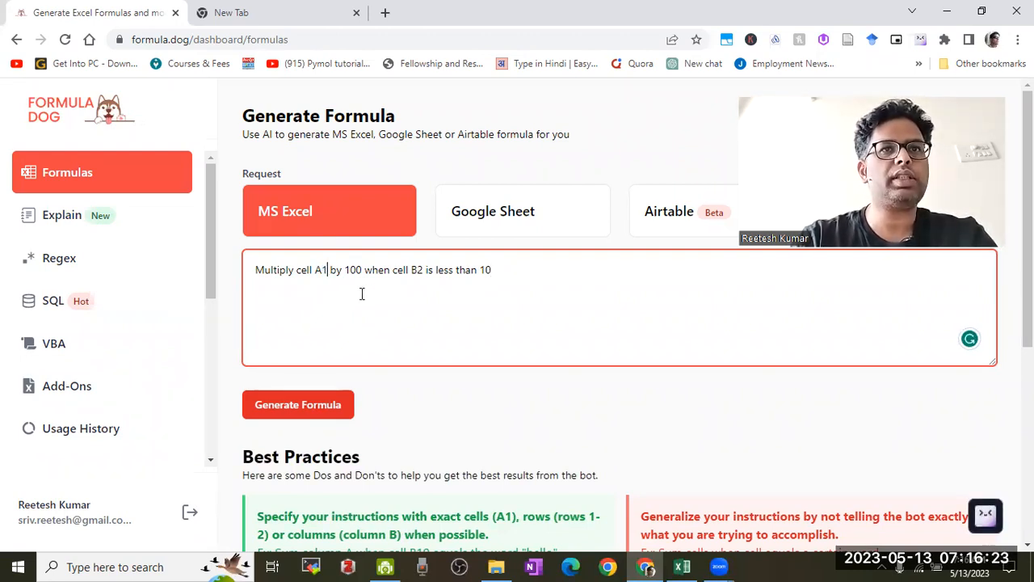
double_click(418, 269)
type("1")
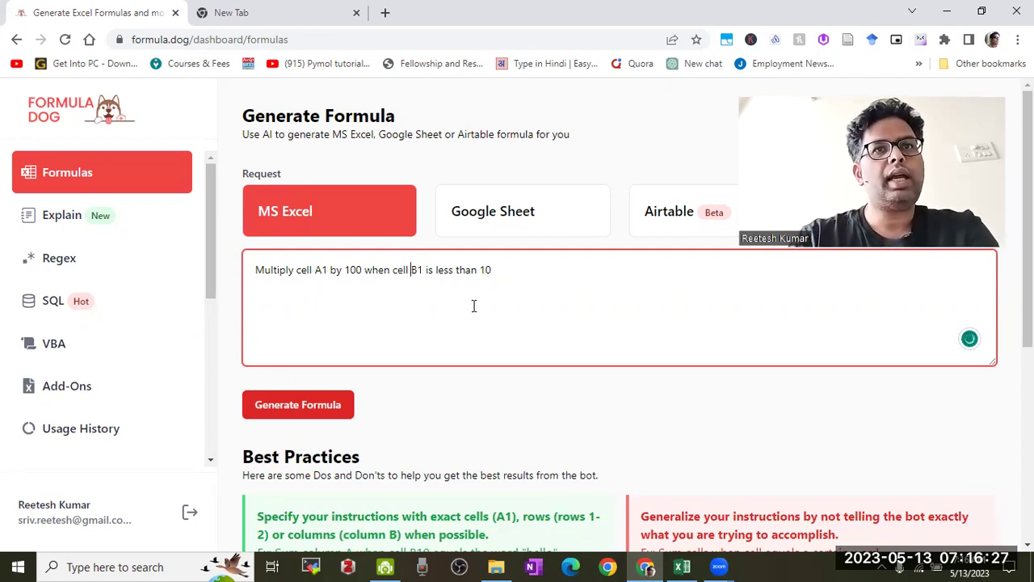
left_click(682, 565)
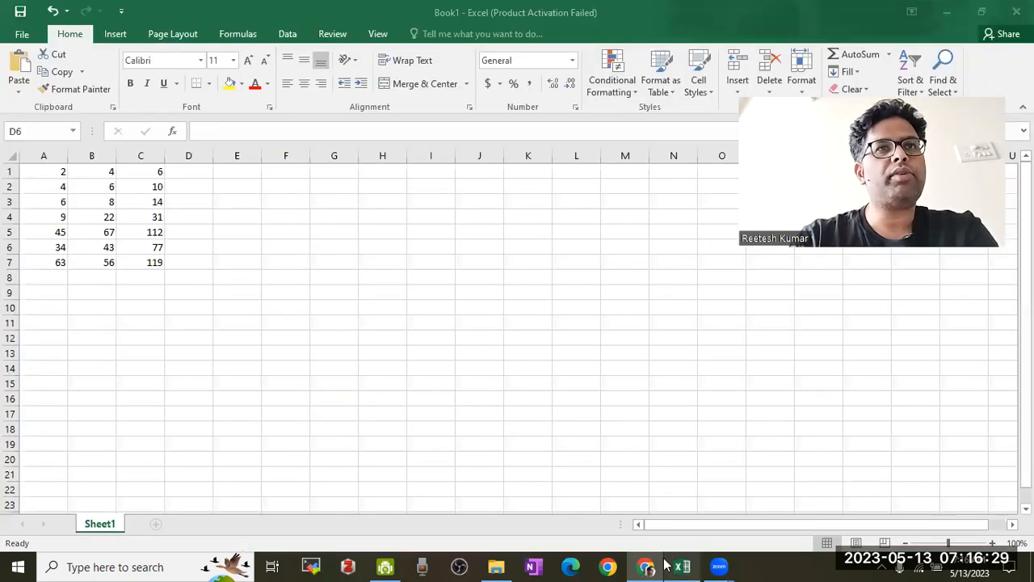
Step: Recheck the A+B sums in column C, clear a stray cell, and go back to the Formula Dog request
left_click(188, 248)
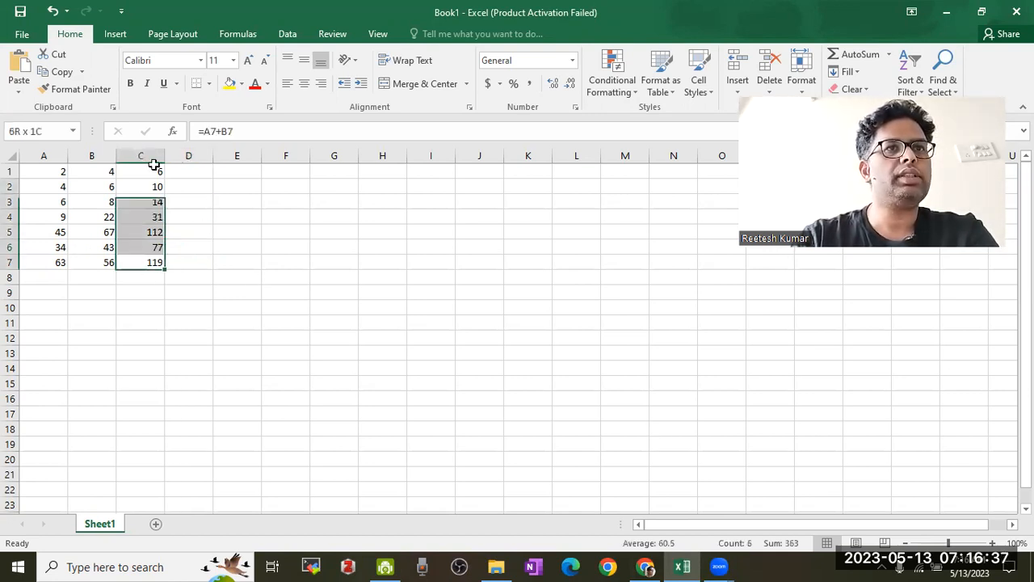
key("Delete")
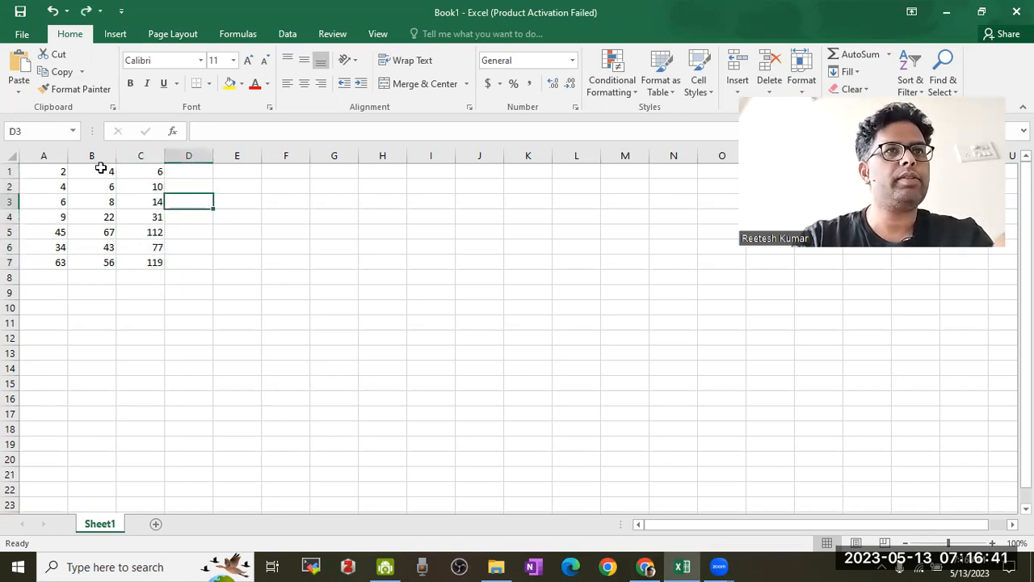
left_click(91, 155)
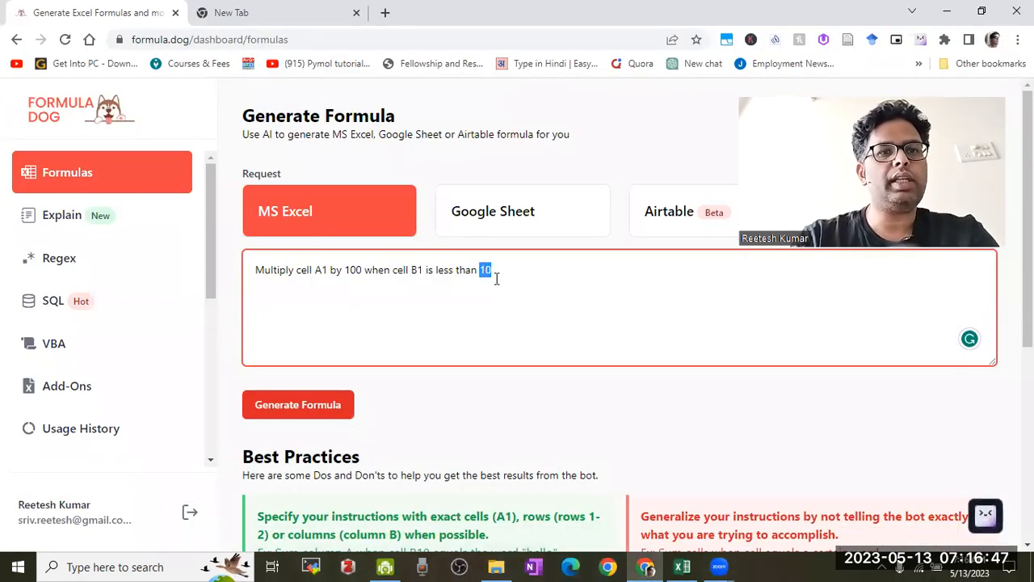
Step: Change the request threshold to 23 and generate the Excel formula
type("23")
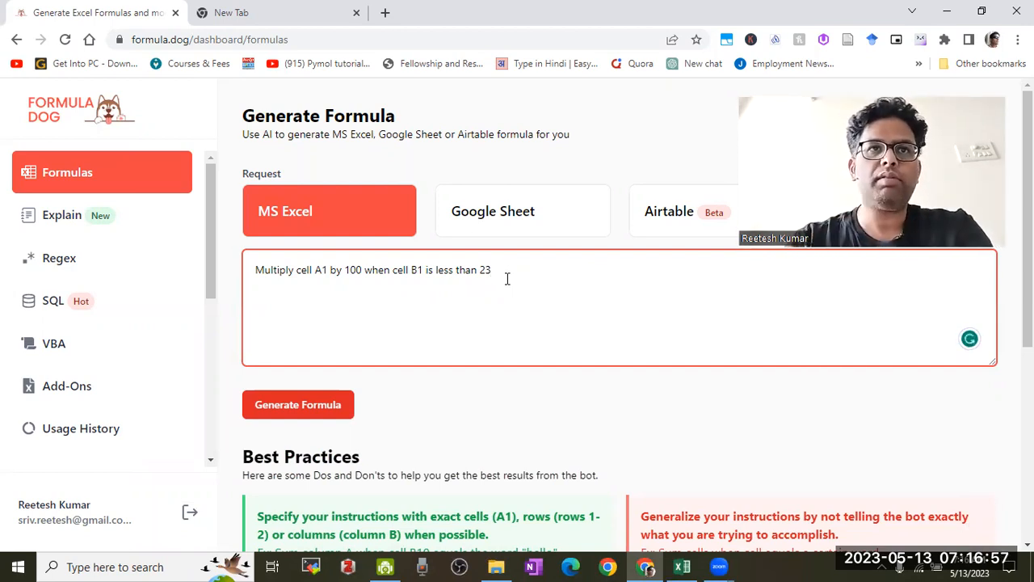
left_click(297, 404)
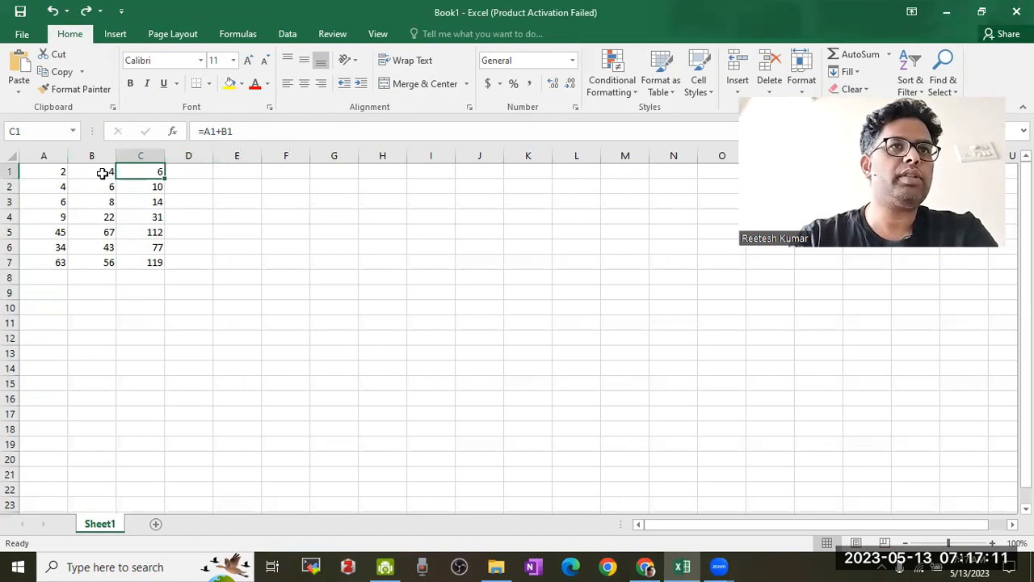
Step: Replace C1's sum with =IF(B1<23, A1*100, 0), removing the extra equals sign
double_click(140, 171)
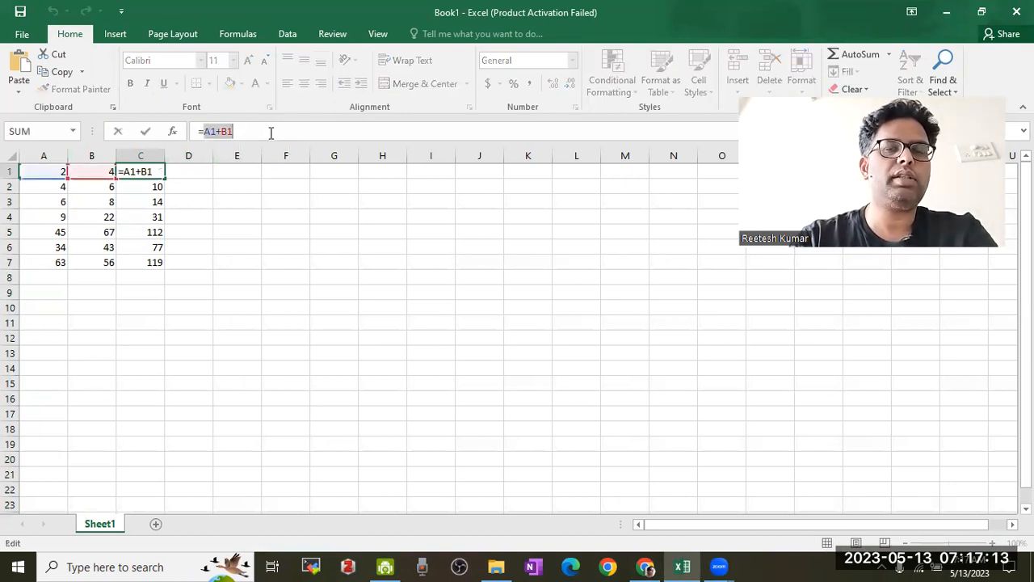
type("=IF(B1<23, A1*100, 0)")
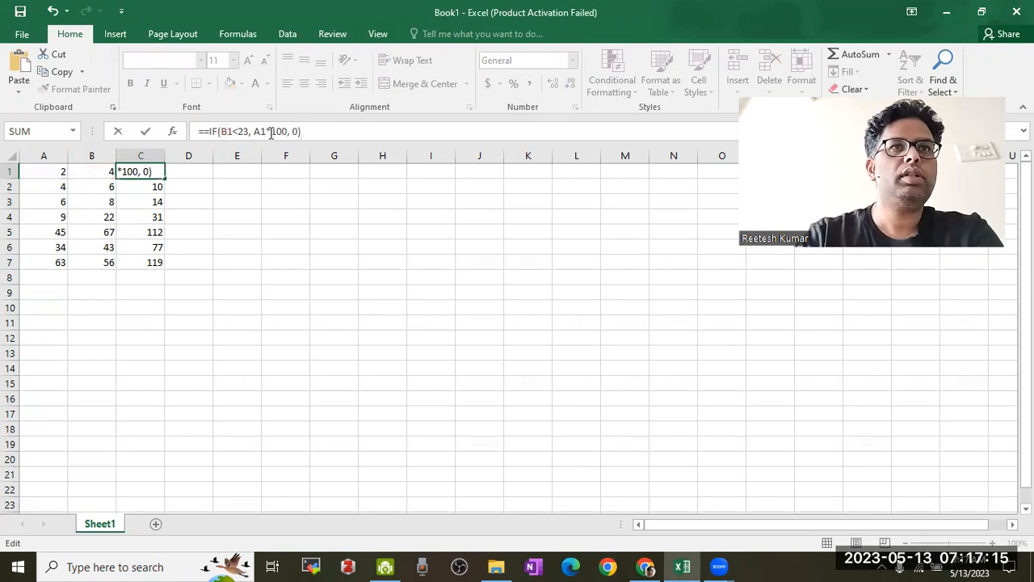
key("Backspace")
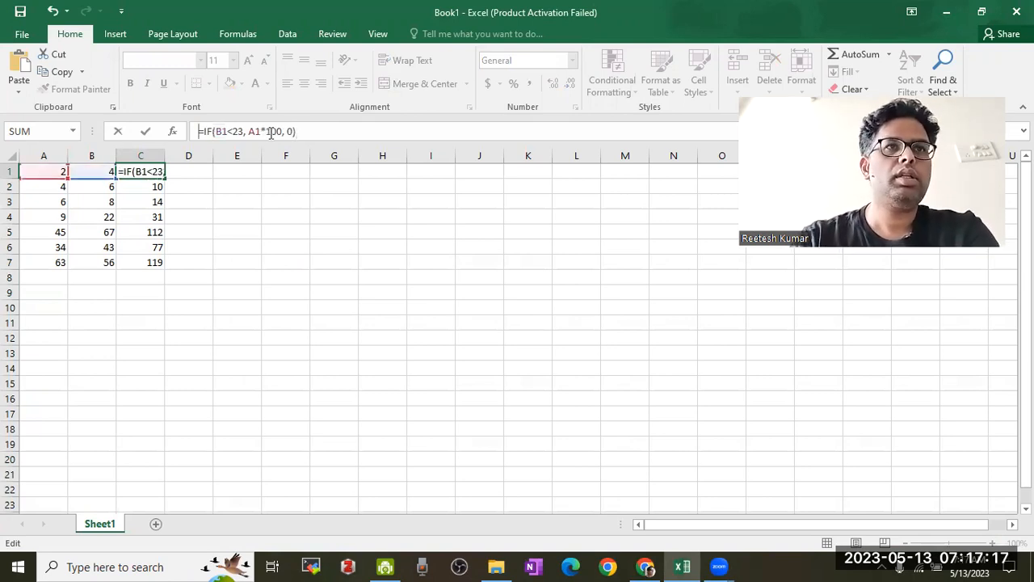
key("Return")
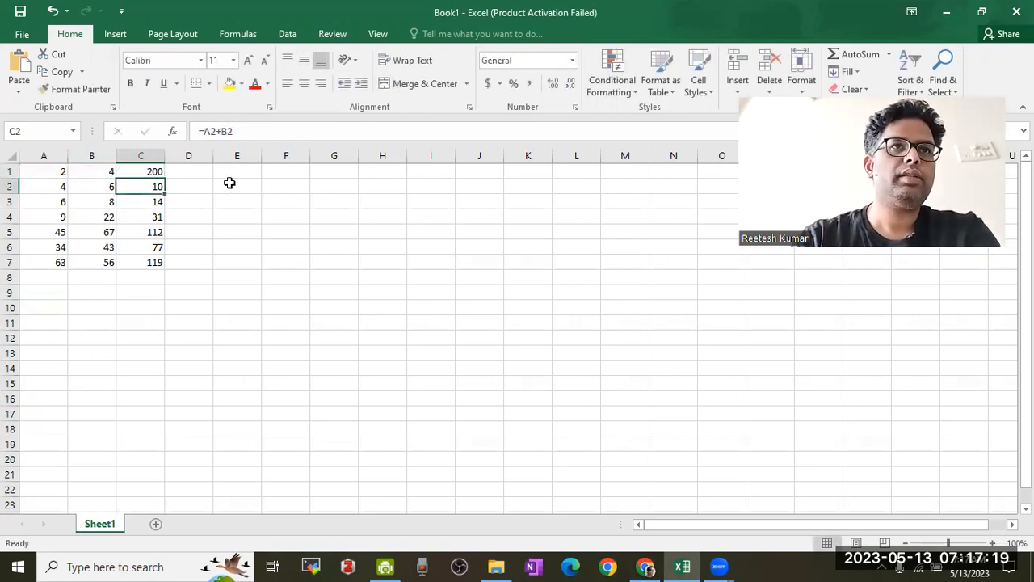
Step: Fill the IF formula down column C to row 7, giving 200, 400, 600, 900 then zeros
left_click(140, 171)
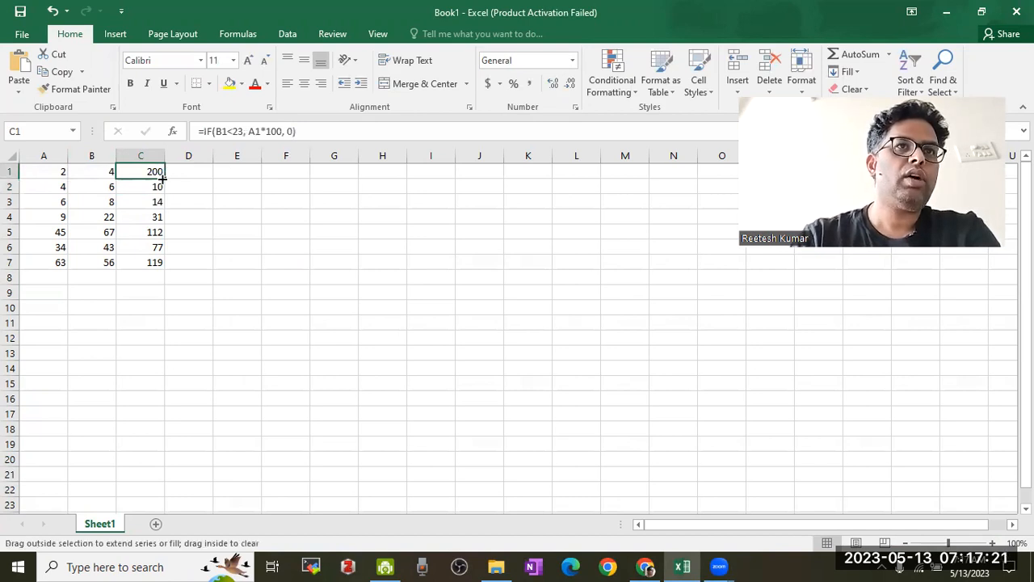
left_click_drag(141, 171, 141, 262)
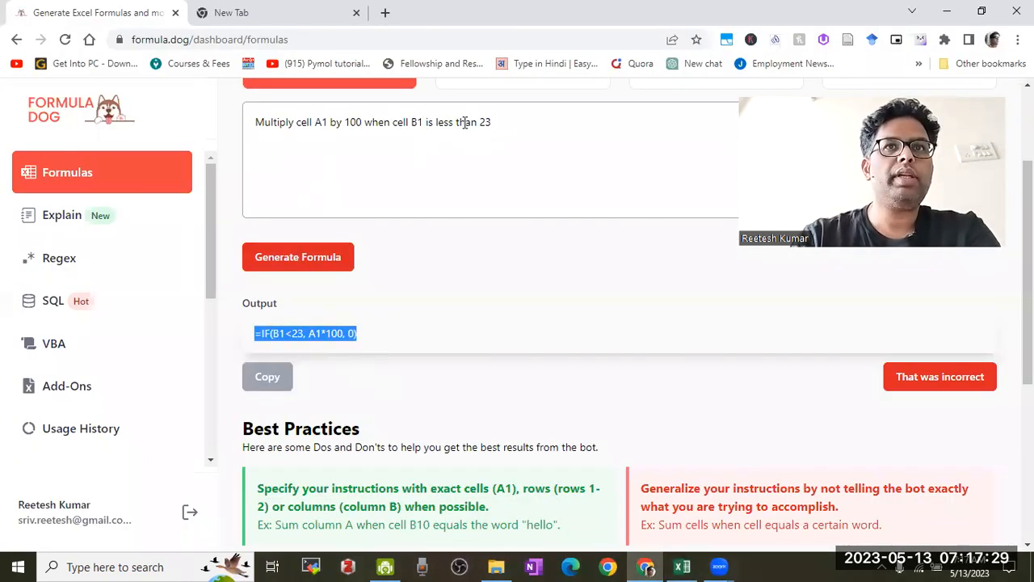
left_click(682, 565)
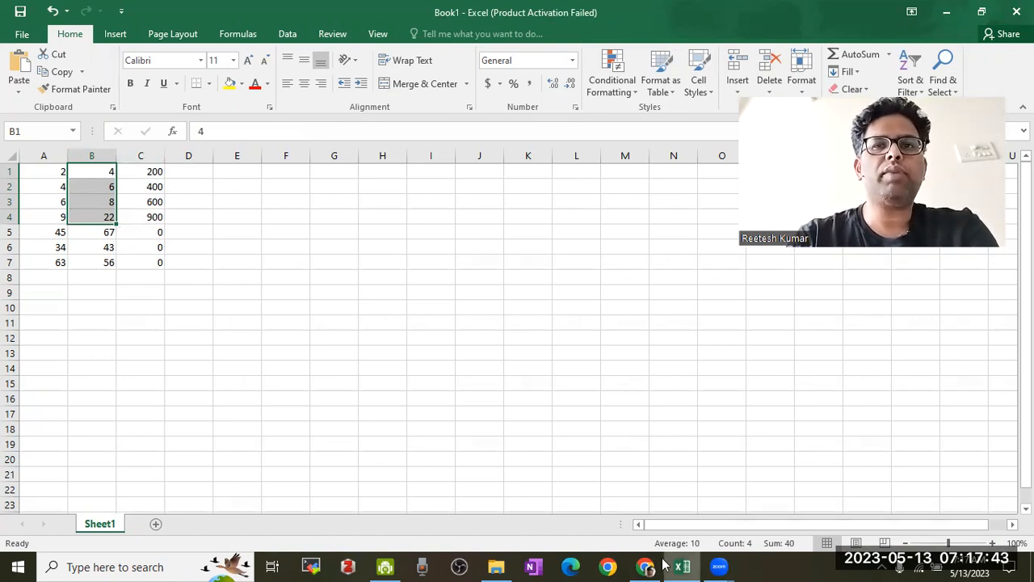
left_click(607, 566)
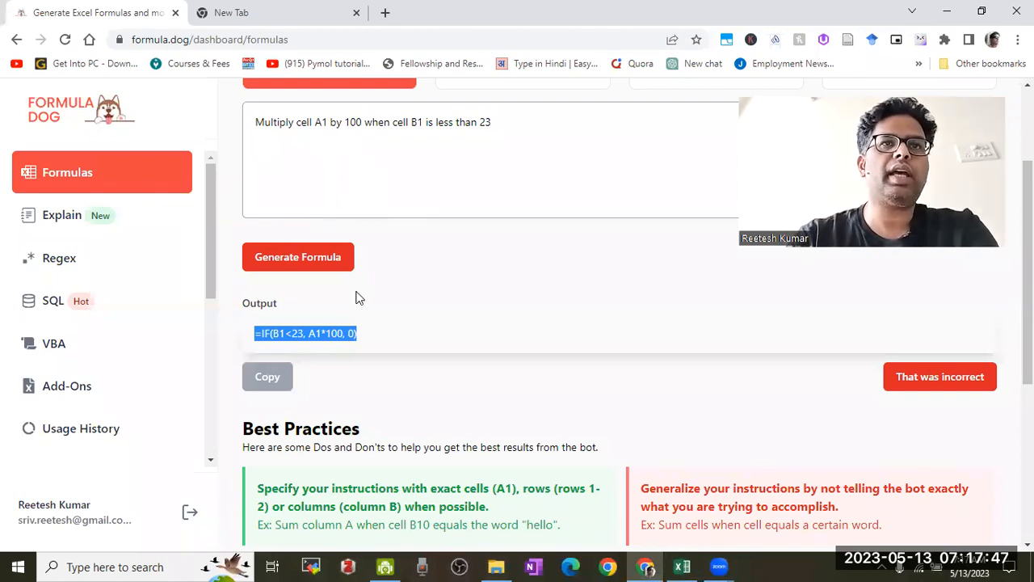
mouse_move(364, 369)
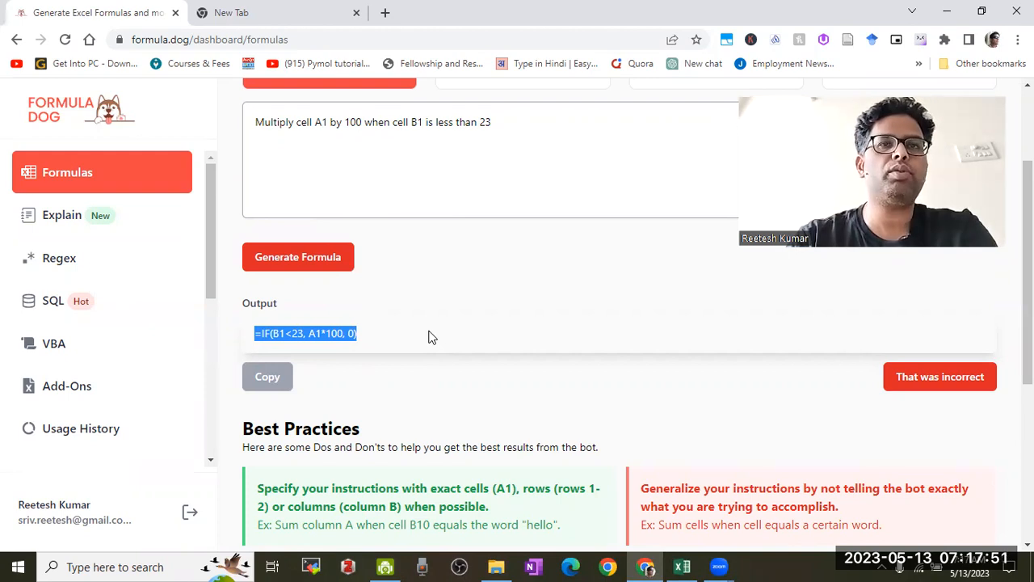
left_click(682, 566)
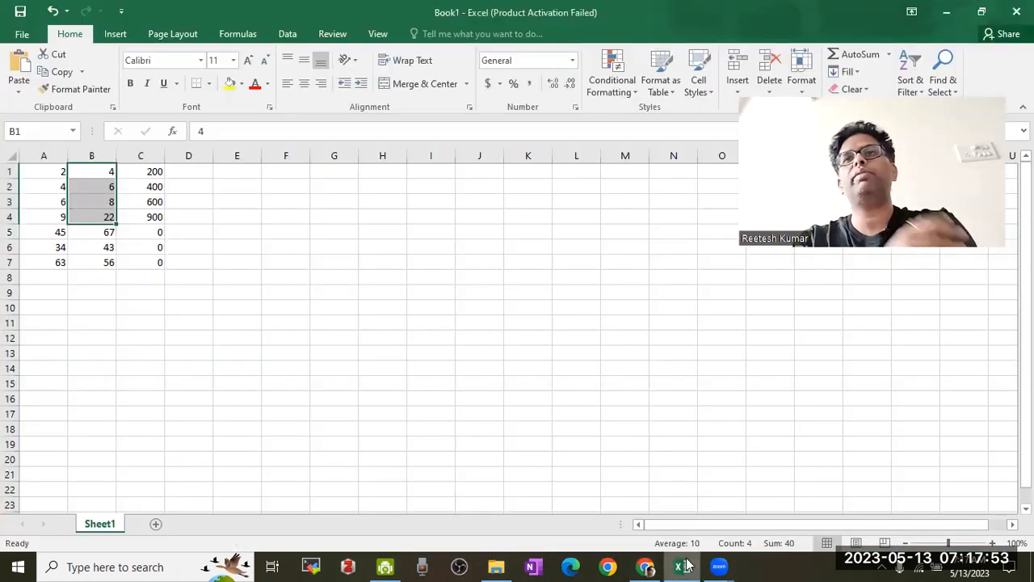